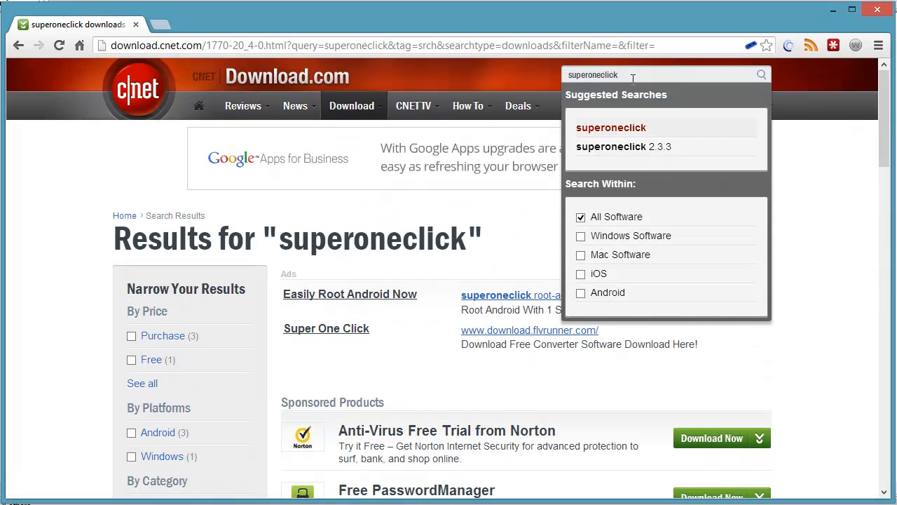
- Search for superoneclick 2.3.3 and reach the downloaded SuperOneClickv2.3.3-ShortFuse zip
click(623, 147)
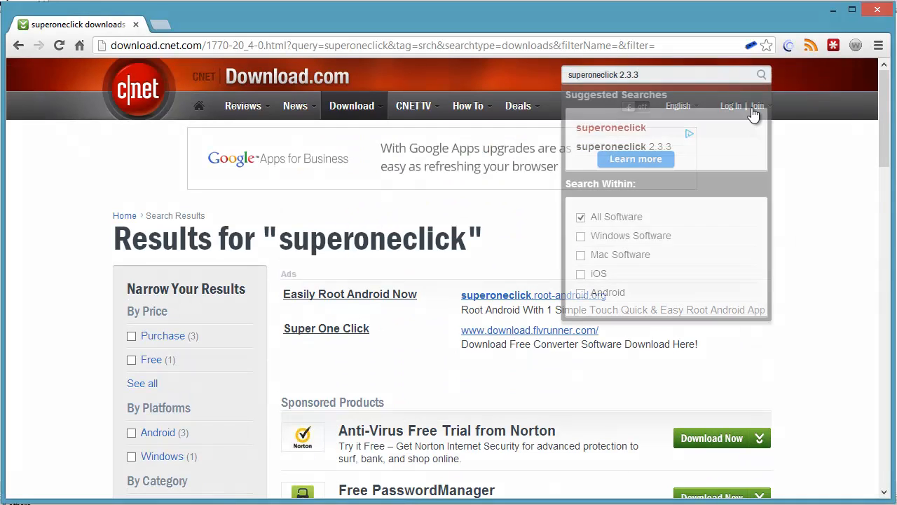
scroll(down, 3)
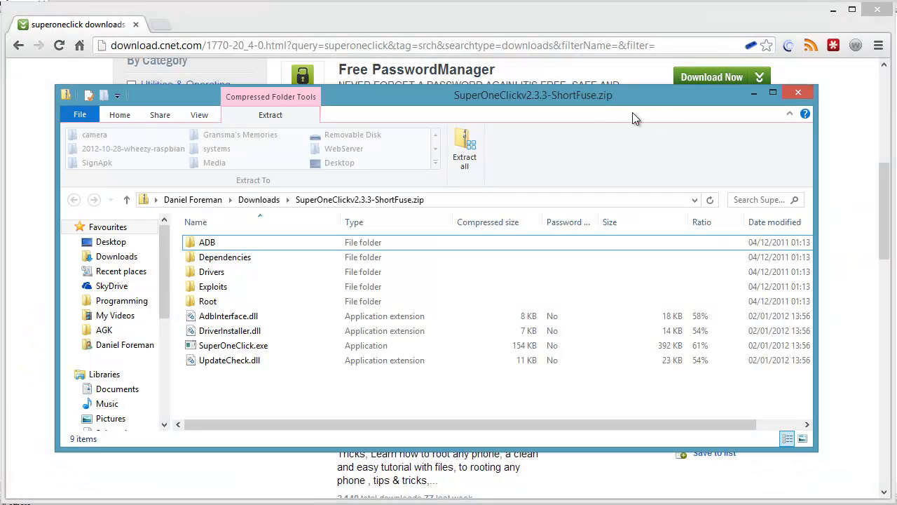
mouse_move(600, 104)
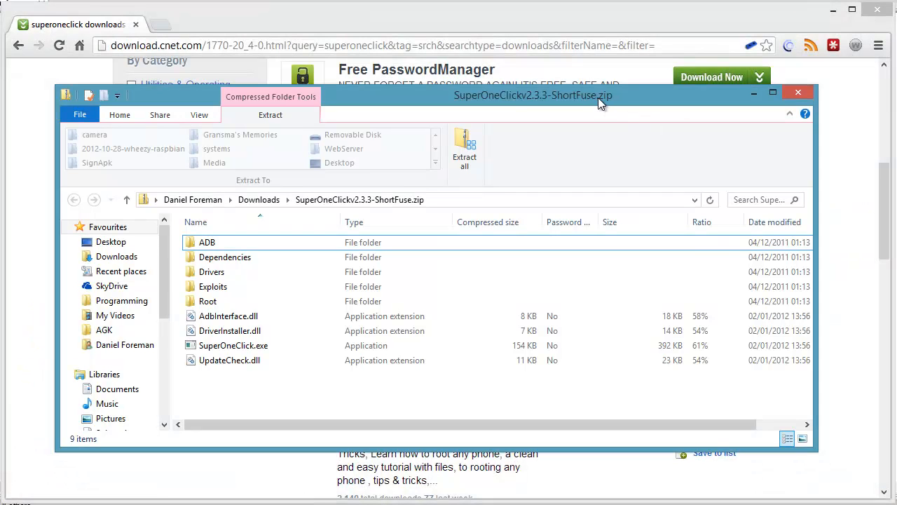
- Extract the archive and select SuperOneClick.exe in the SuperOneClickv2.3.3-ShortFuse folder
click(224, 256)
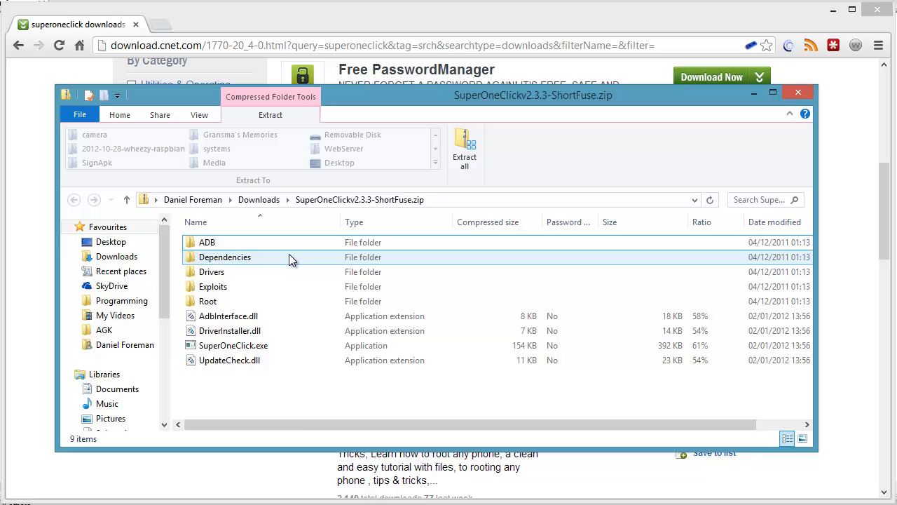
click(207, 241)
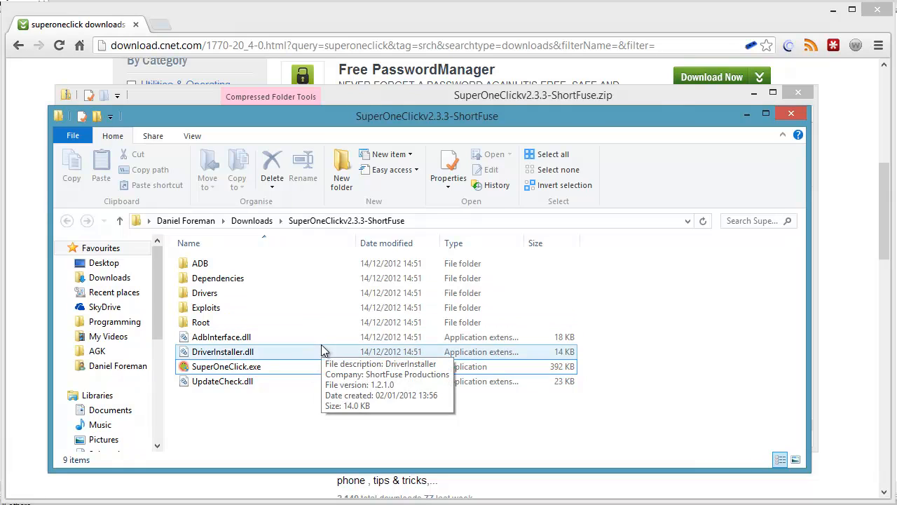
click(226, 366)
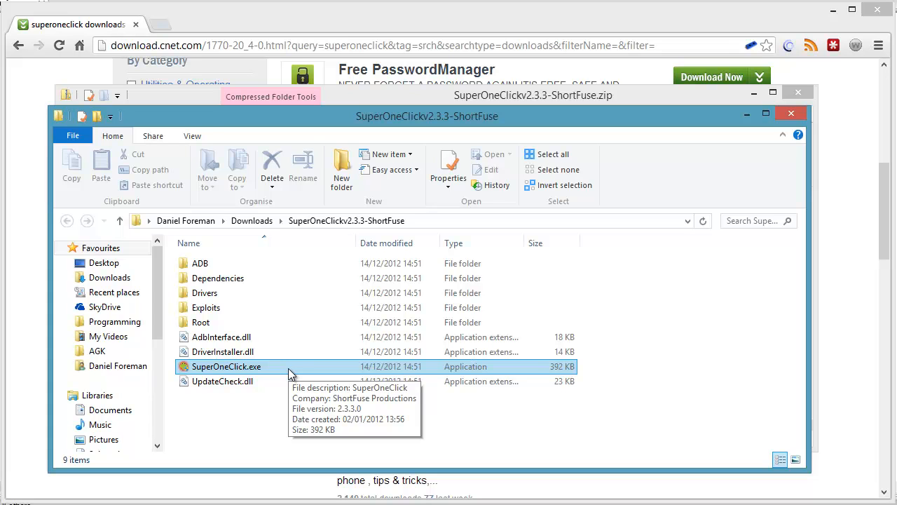
click(225, 366)
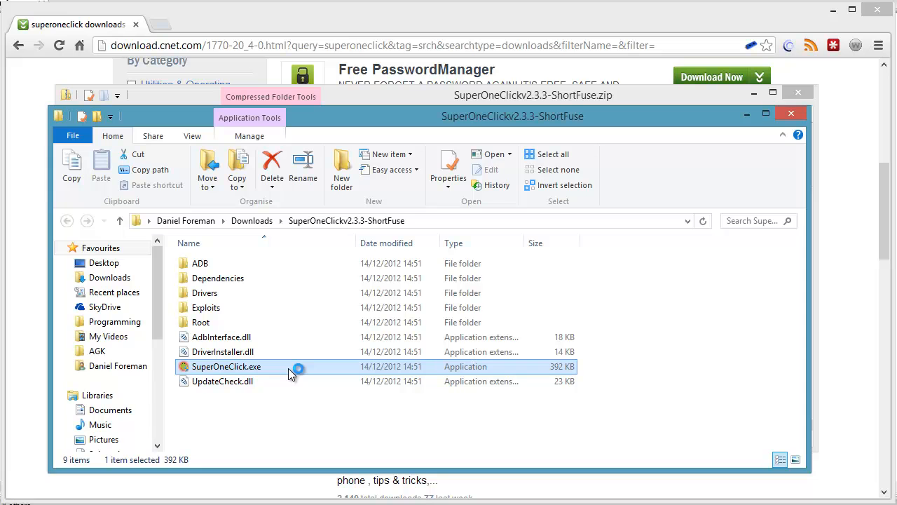
- Launch SuperOneClick.exe and choose Donate Later on the welcome notice
double_click(225, 366)
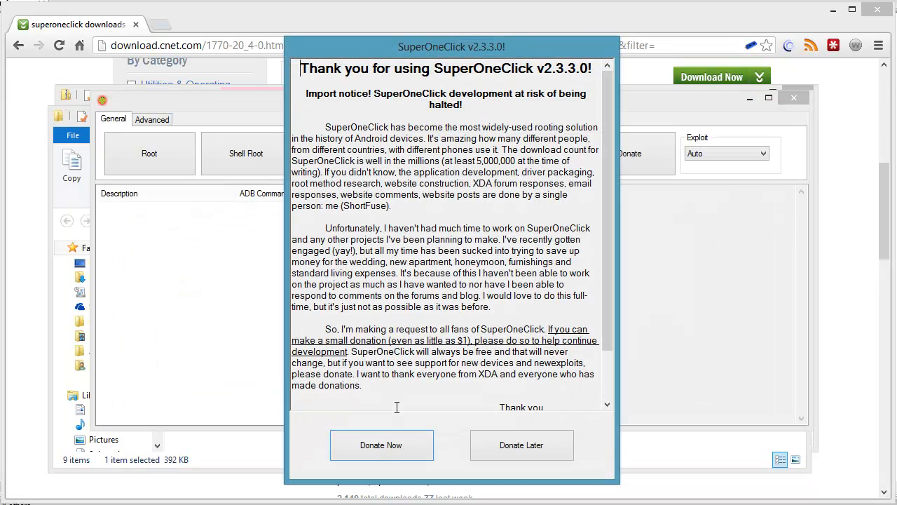
click(522, 444)
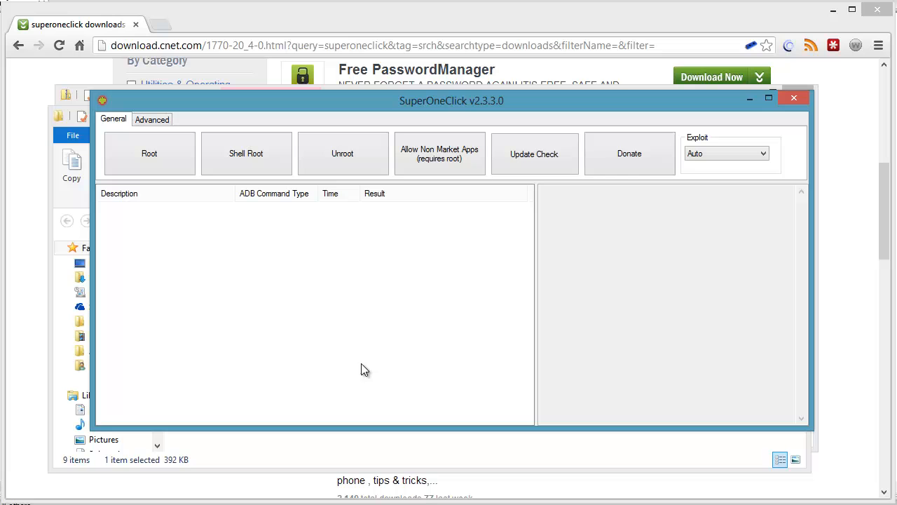
mouse_move(385, 297)
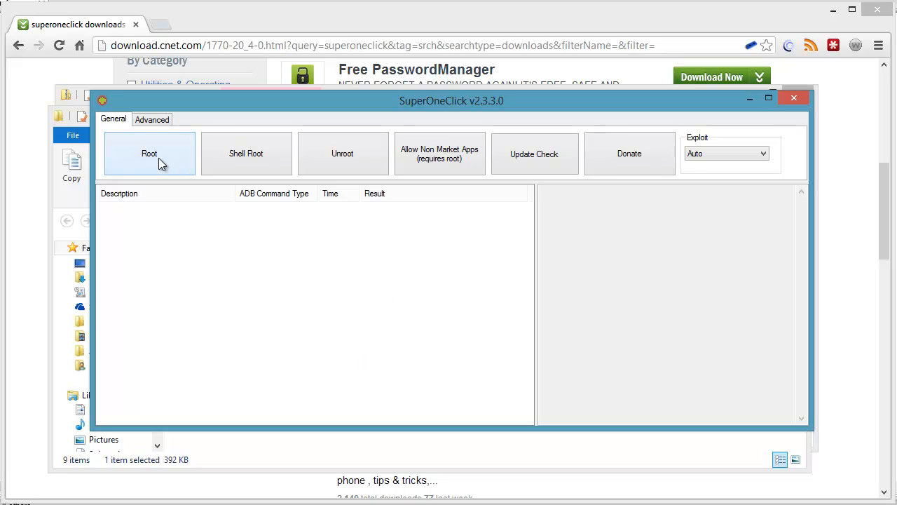
- Root the connected phone and wait for the 'Root install has completed!' prompt
click(149, 152)
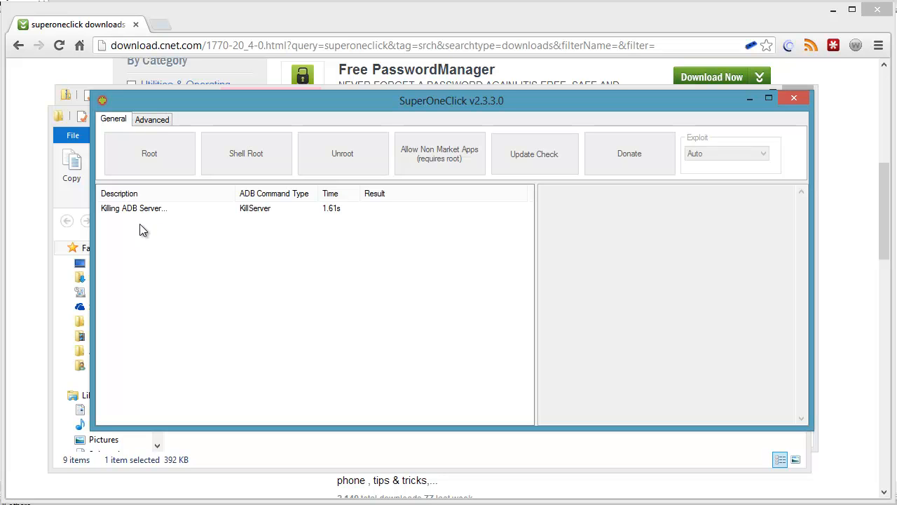
mouse_move(179, 236)
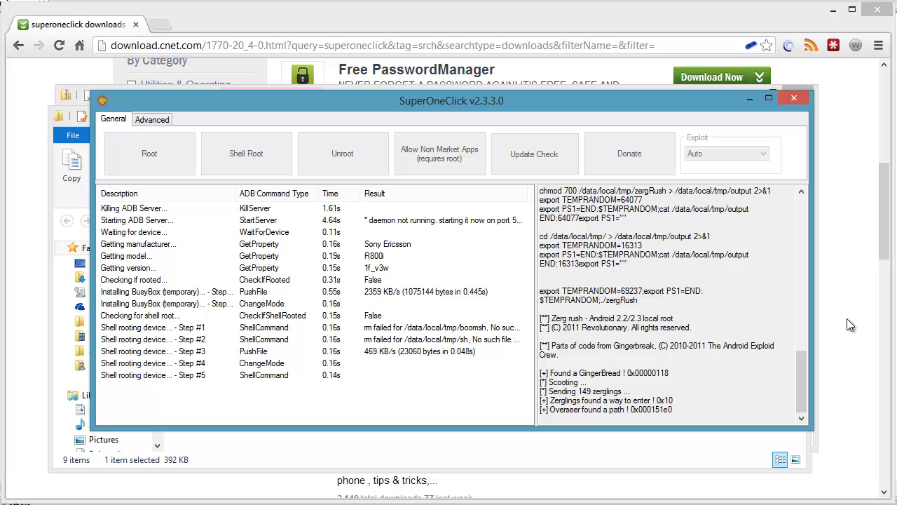
scroll(down, 3)
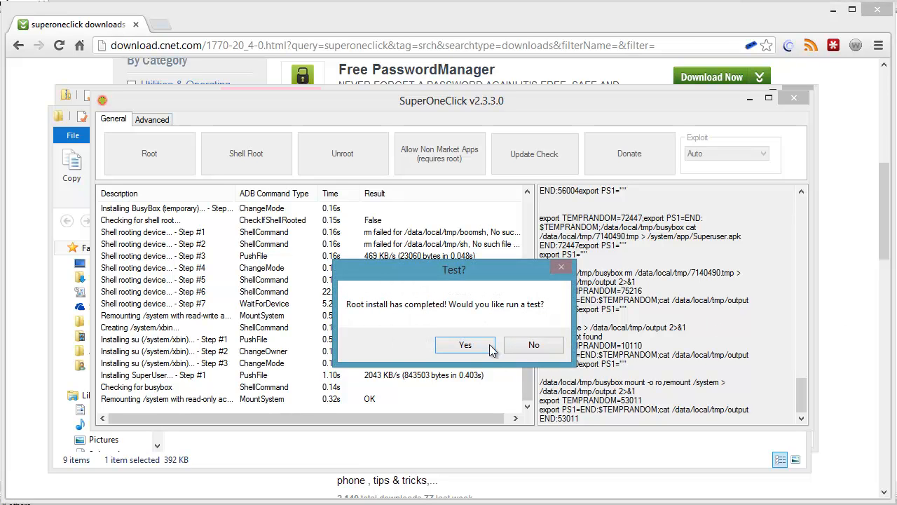
- Run the root test, acknowledge the su notice, and decline donating on 'Your device has been rooted!'
click(466, 345)
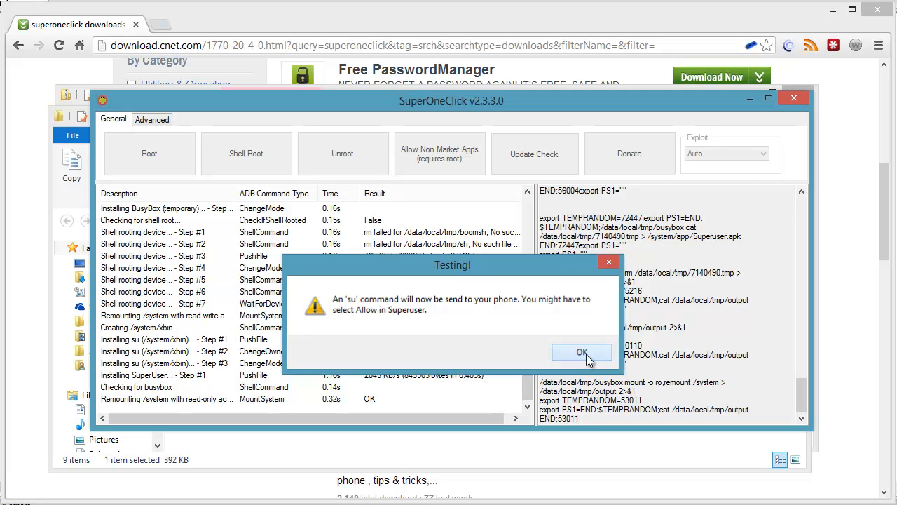
click(580, 351)
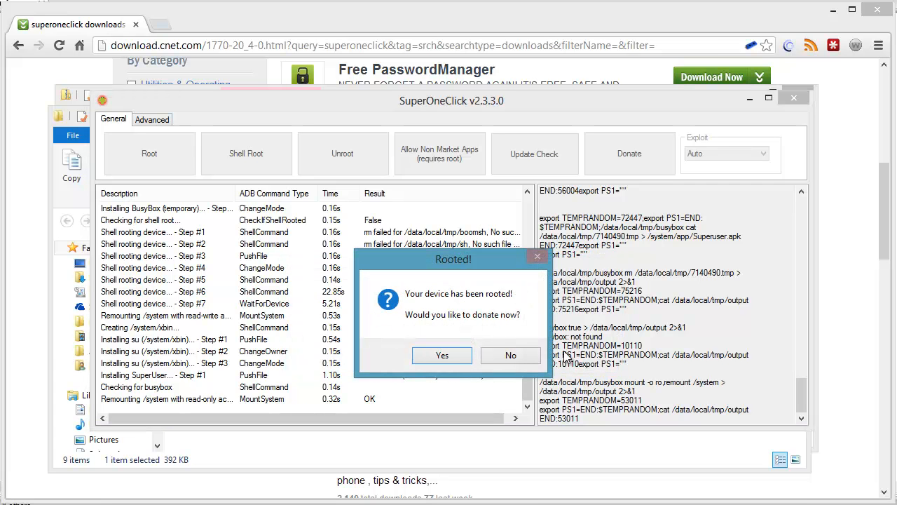
mouse_move(545, 314)
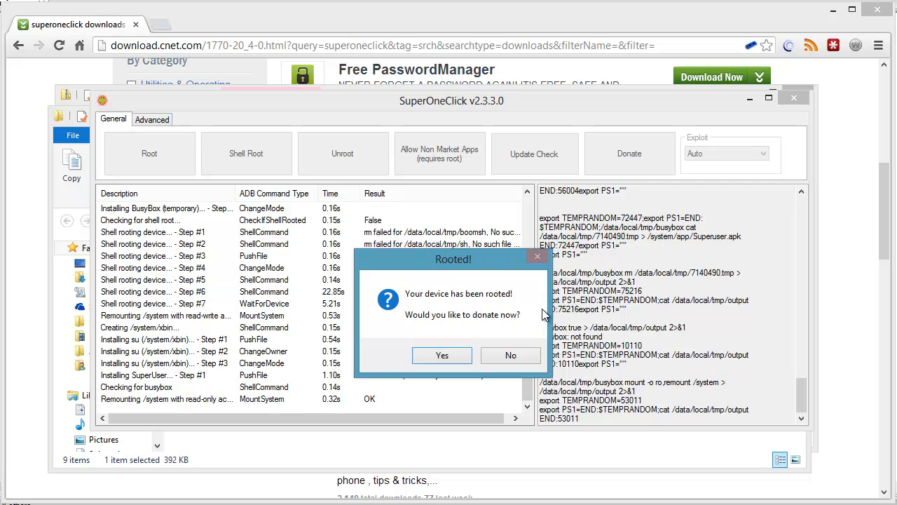
click(511, 356)
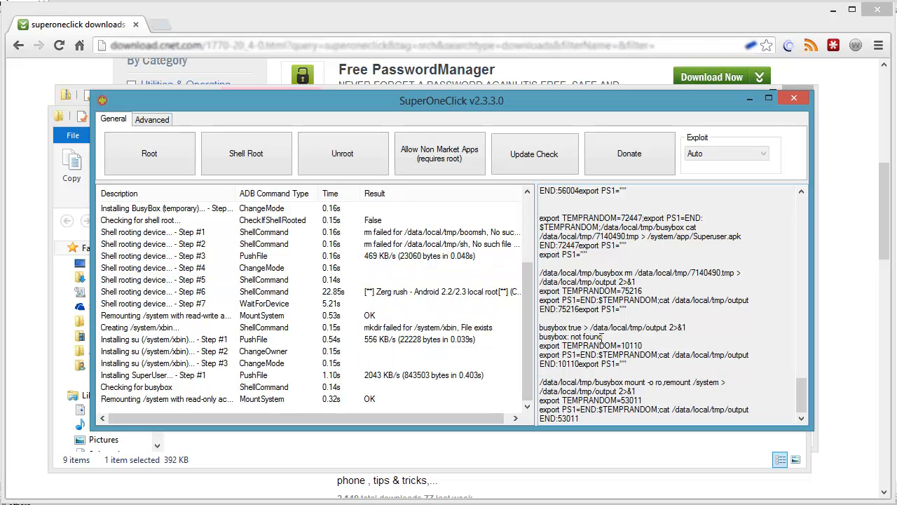